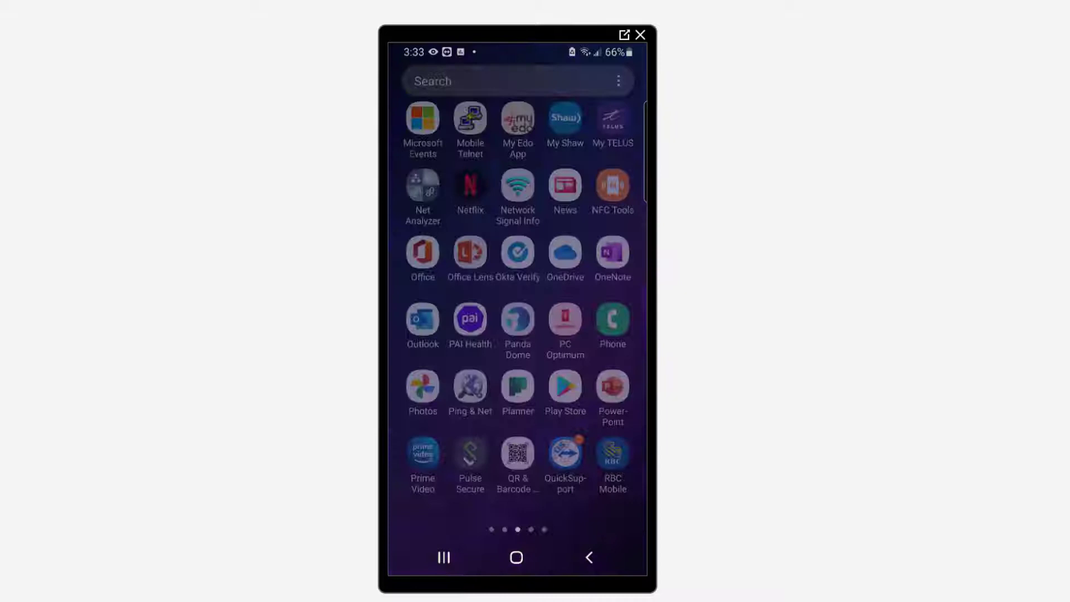
Step: Search the launcher for "zepp" and launch the Zepp app from the results
{"action": "left_click", "coordinate": [479, 80]}
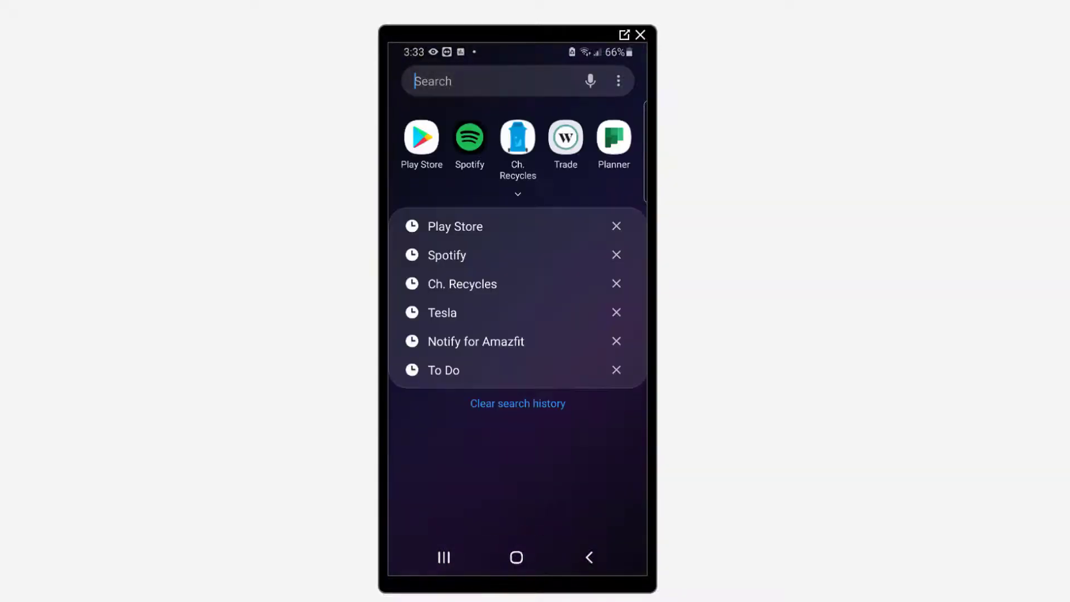
{"action": "type", "text": "z"}
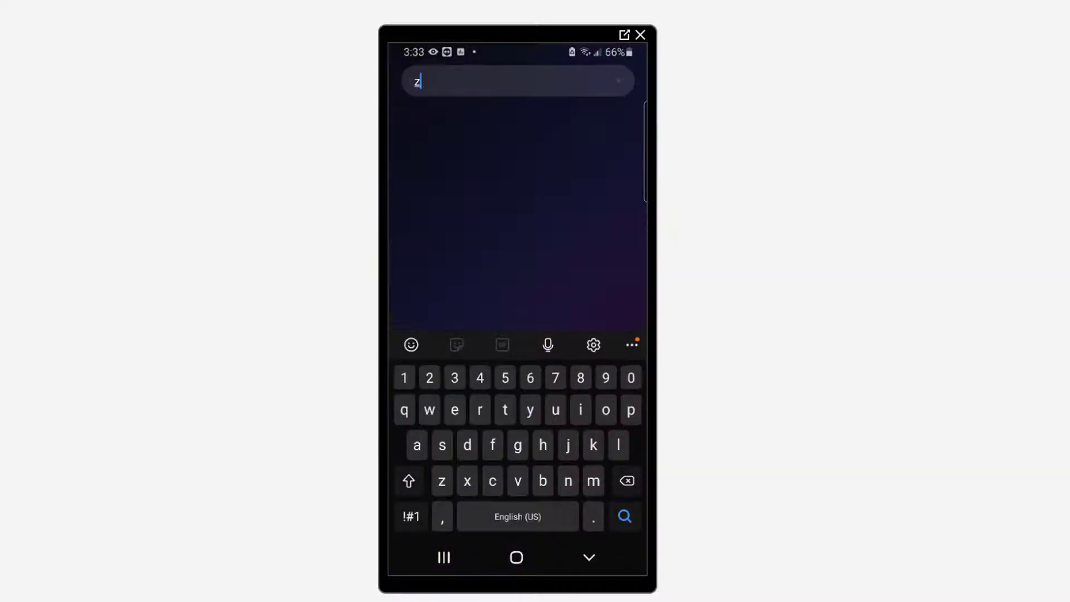
{"action": "type", "text": "epp"}
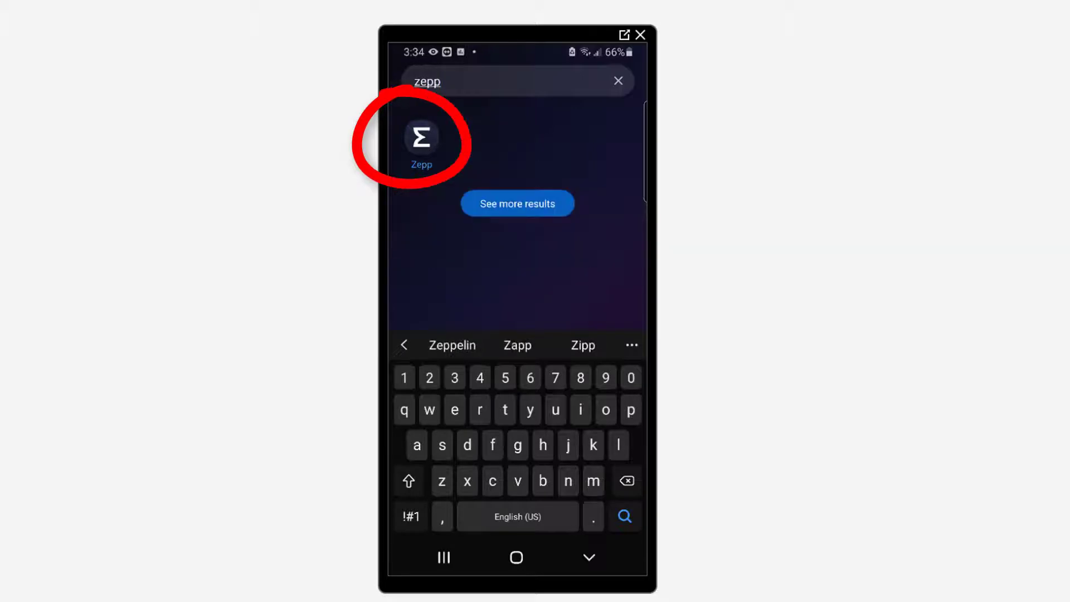
{"action": "left_click", "coordinate": [421, 138]}
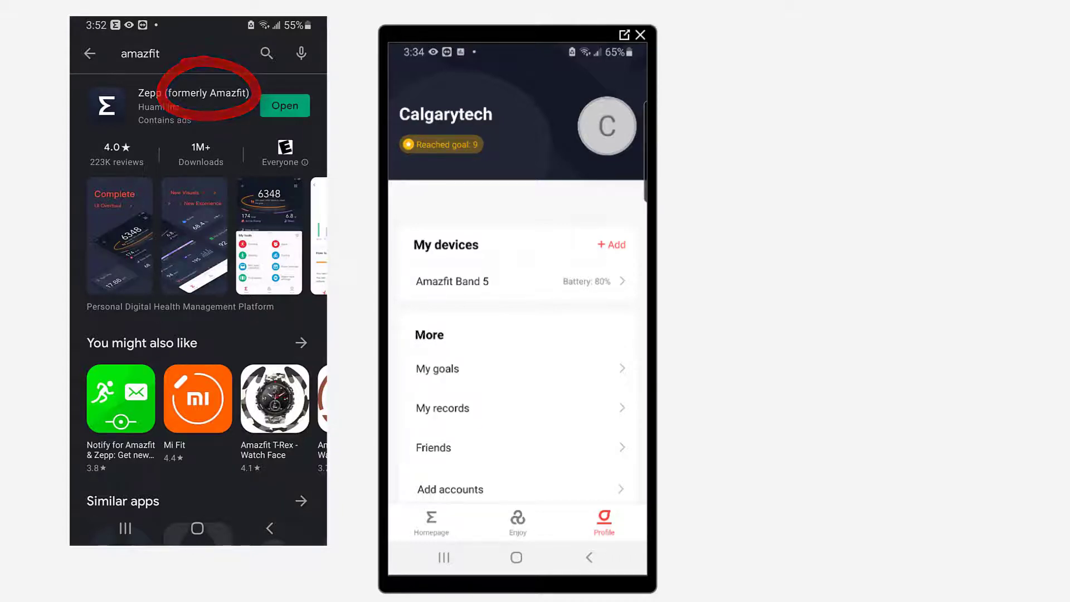
Step: From the Profile page, go into the Amazfit Band 5 device settings under My devices
{"action": "left_click", "coordinate": [430, 521]}
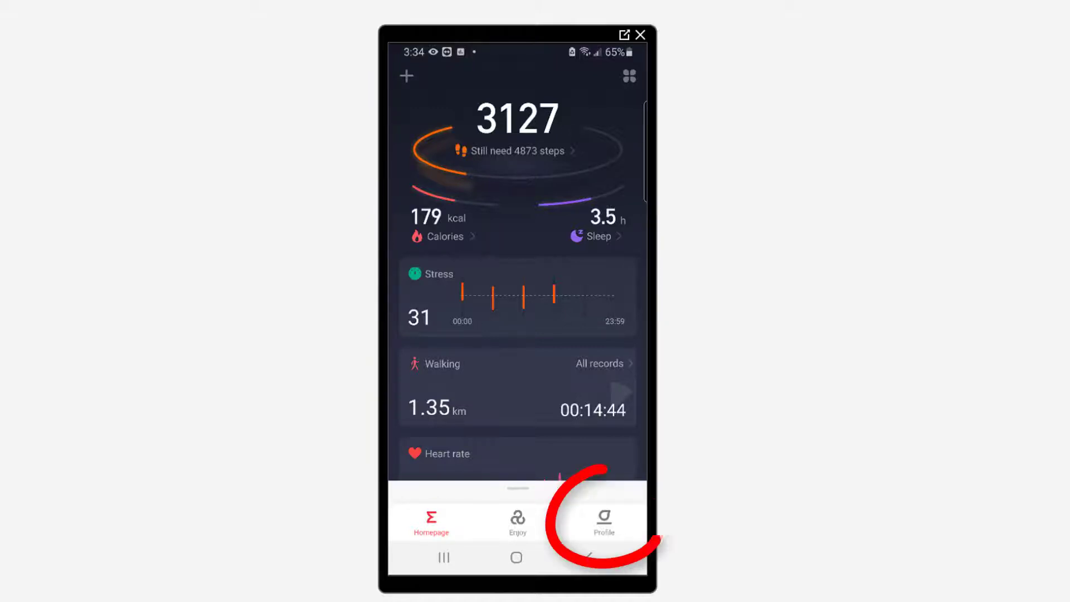
{"action": "left_click", "coordinate": [603, 521]}
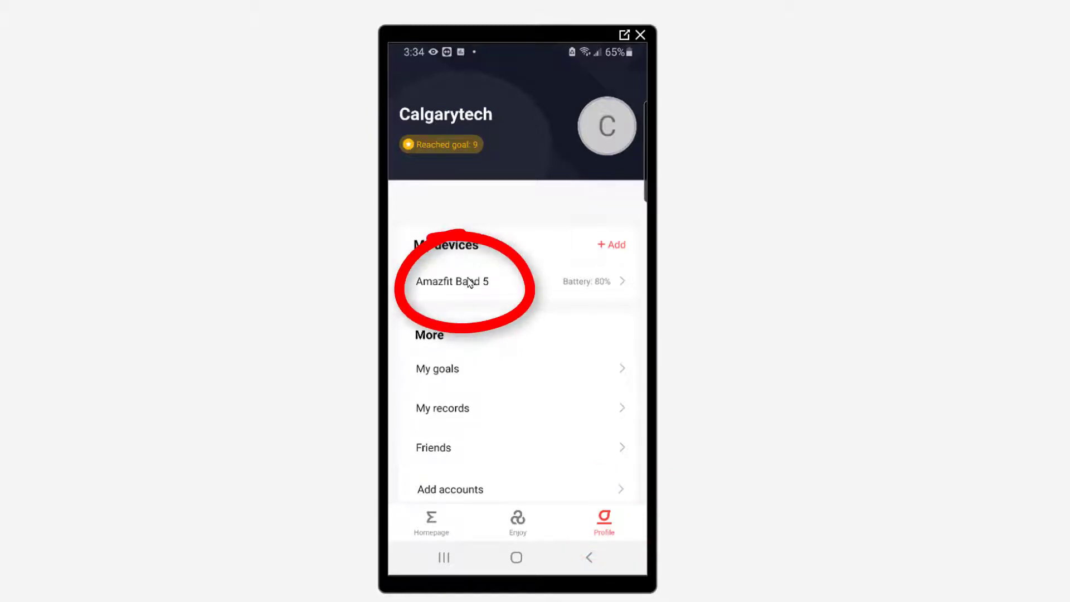
{"action": "left_click", "coordinate": [451, 281]}
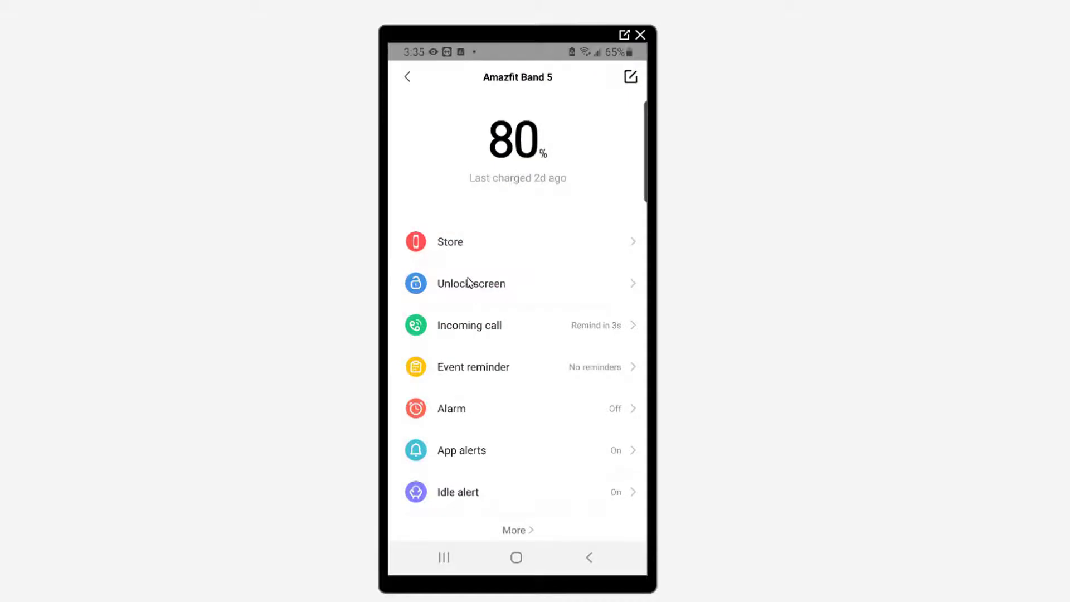
{"action": "mouse_move", "coordinate": [609, 194]}
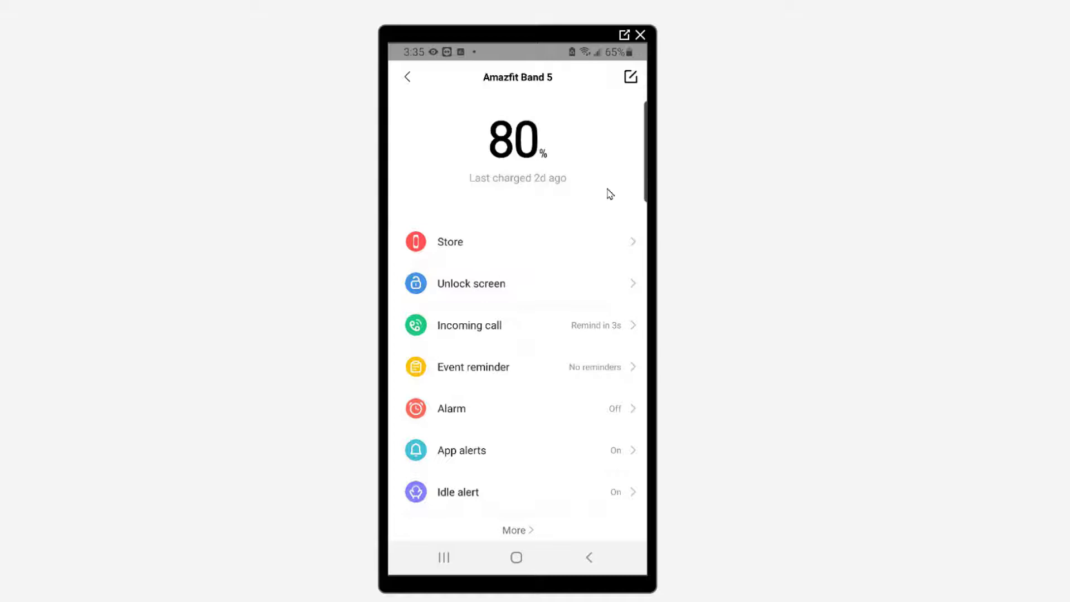
{"action": "mouse_move", "coordinate": [581, 239]}
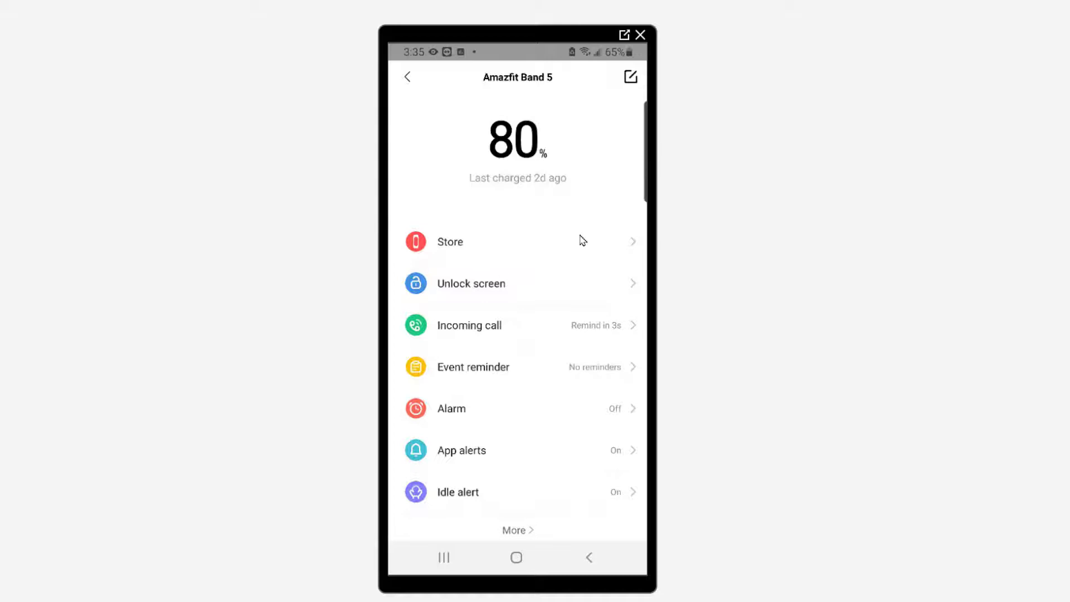
{"action": "mouse_move", "coordinate": [564, 313]}
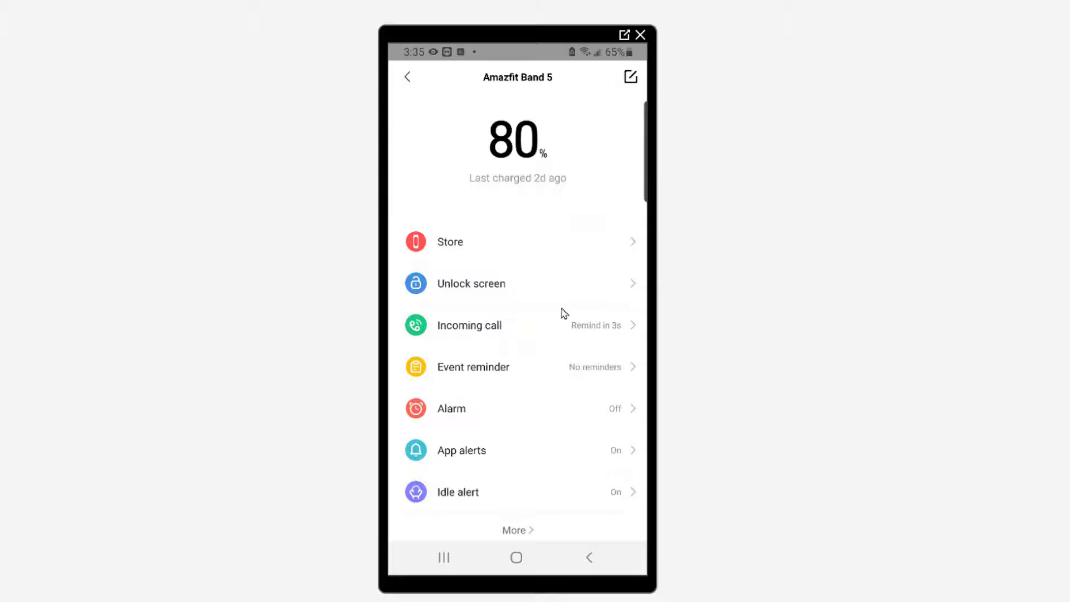
{"action": "scroll", "scroll_direction": "down", "scroll_amount": 3}
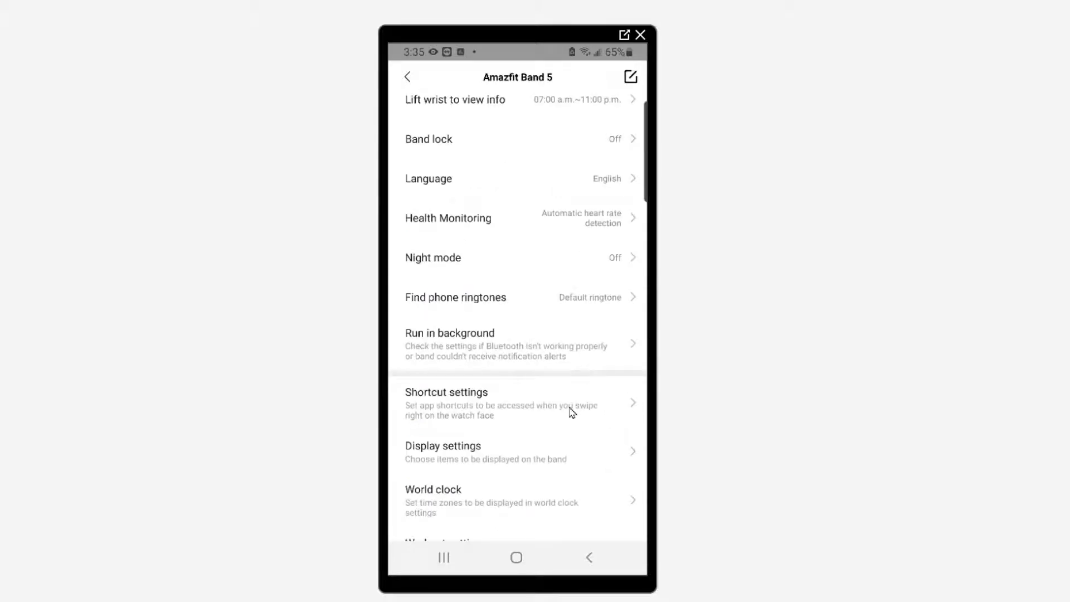
{"action": "scroll", "scroll_direction": "up", "scroll_amount": 3}
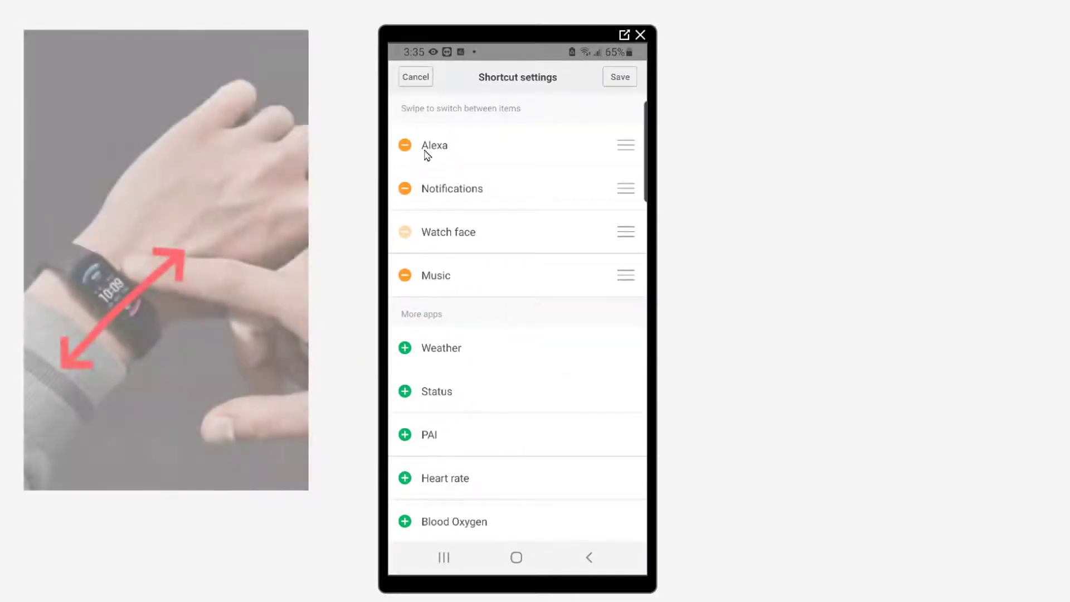
{"action": "mouse_move", "coordinate": [519, 175]}
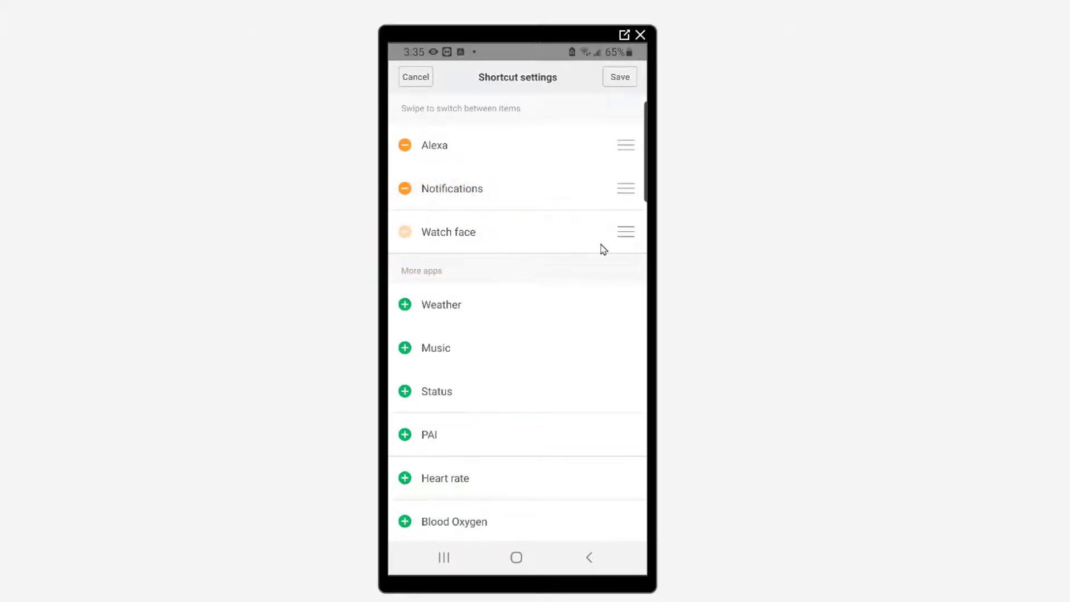
{"action": "mouse_move", "coordinate": [491, 341]}
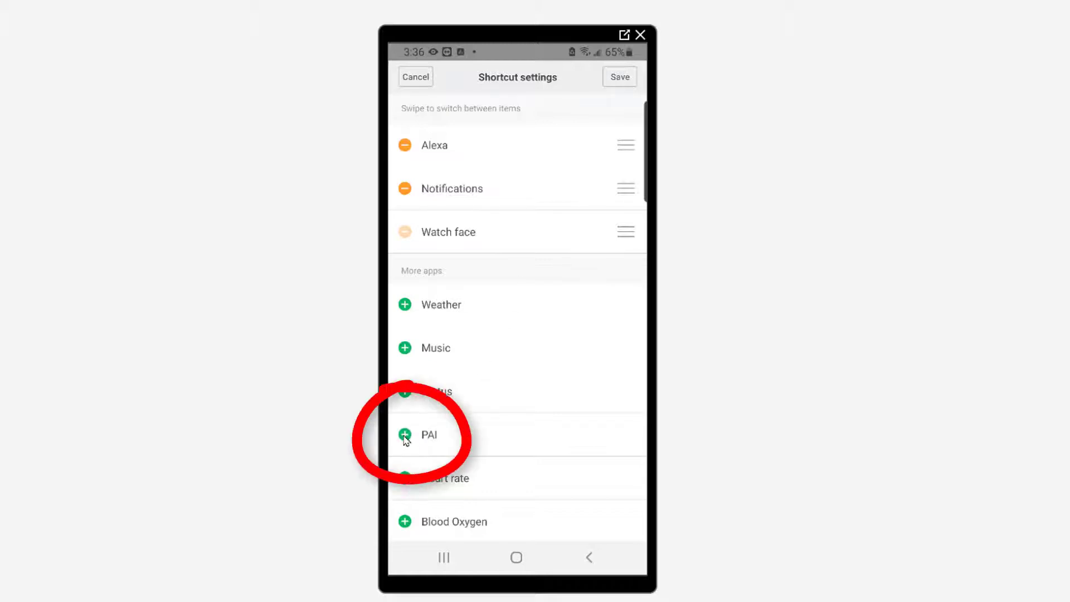
Step: Briefly add and remove PAI, then save the shortcuts as Alexa, Watch face and Notifications
{"action": "left_click", "coordinate": [404, 436]}
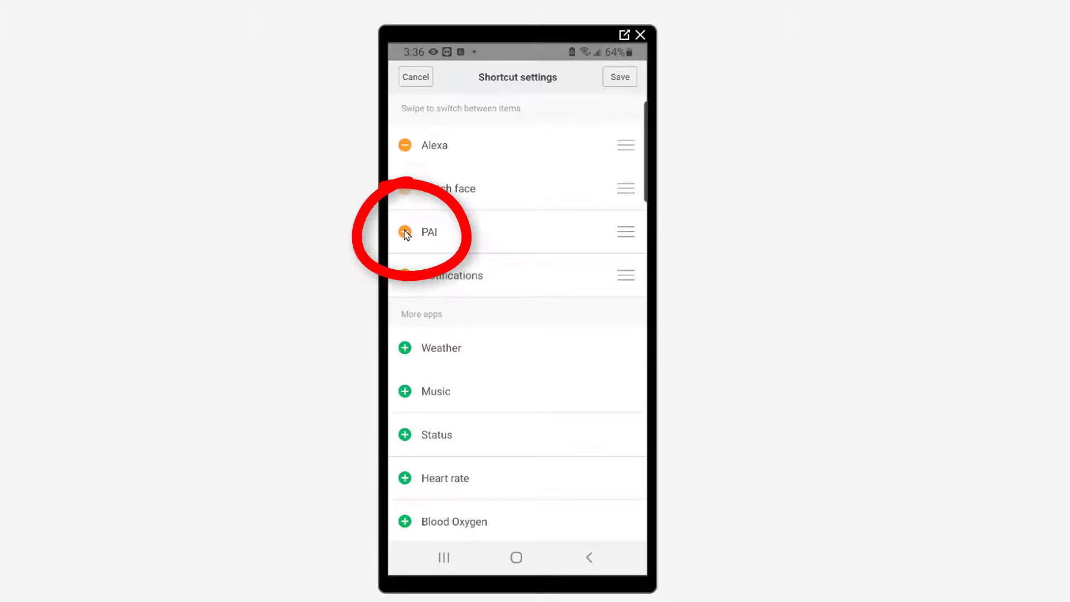
{"action": "left_click", "coordinate": [404, 232]}
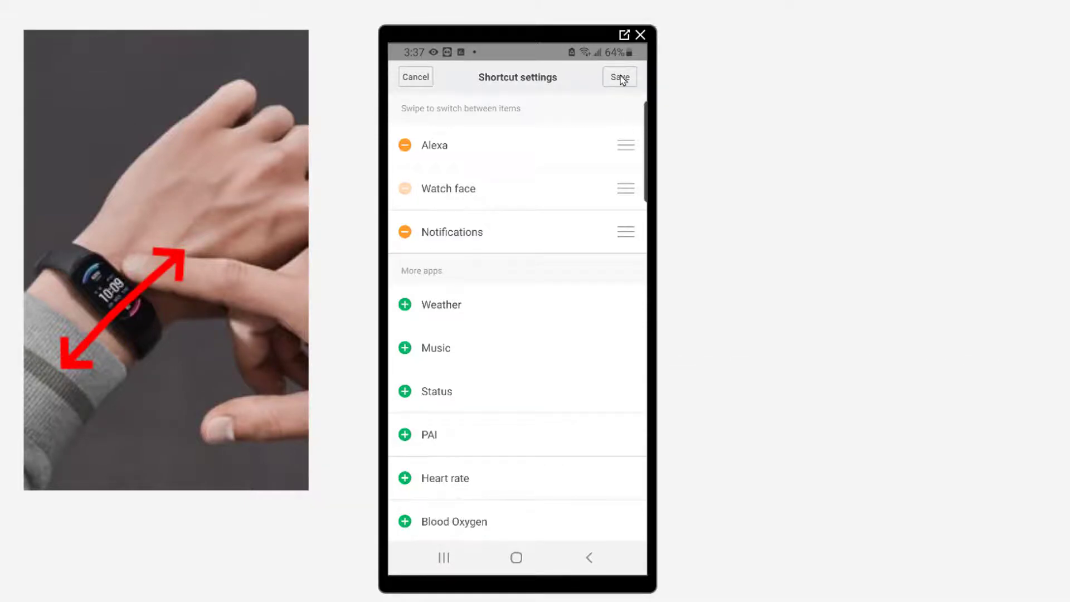
{"action": "left_click", "coordinate": [619, 77]}
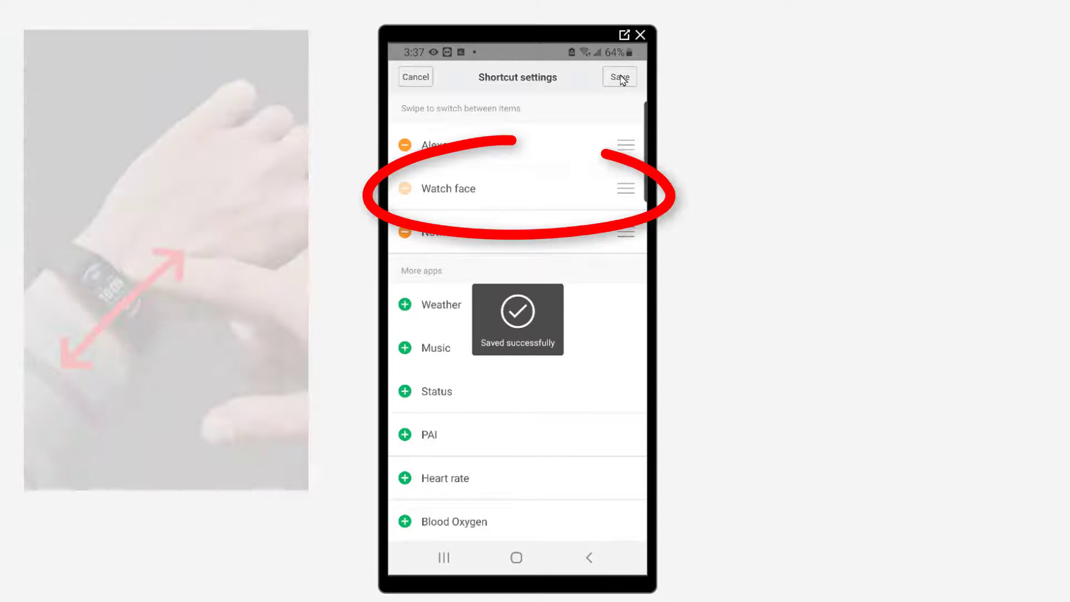
{"action": "left_click", "coordinate": [618, 77]}
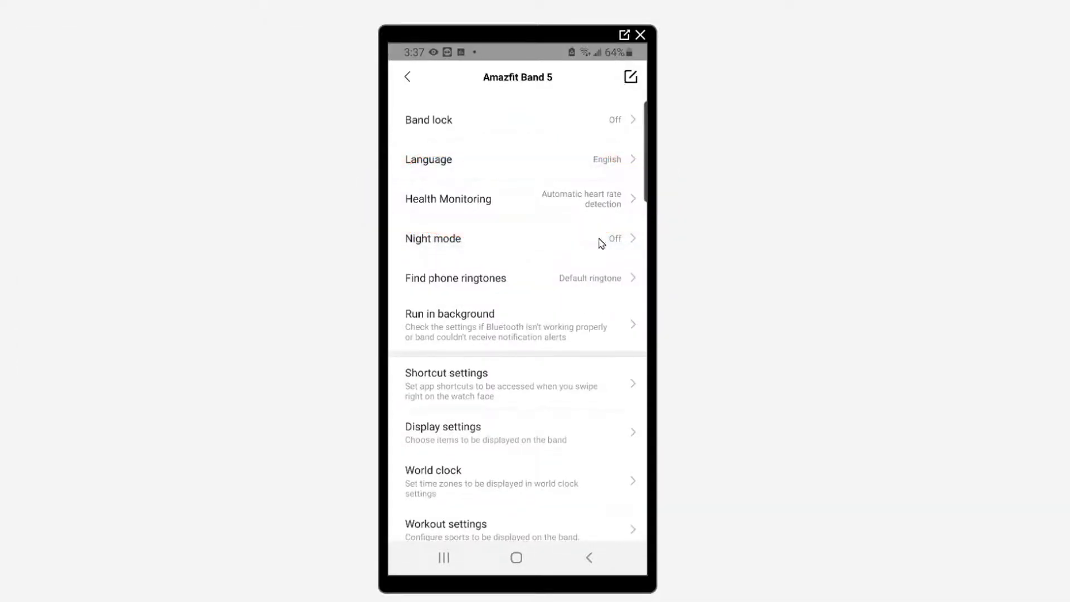
{"action": "mouse_move", "coordinate": [542, 442]}
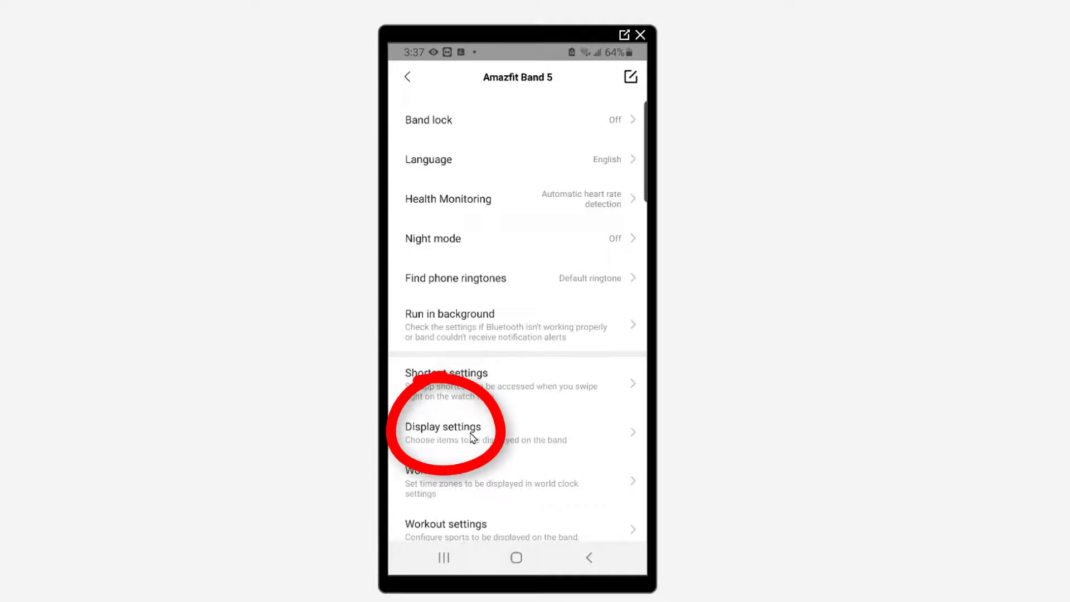
Step: Enter Display settings listing Status, PAI, Blood Oxygen, Heart rate and Notifications
{"action": "left_click", "coordinate": [444, 431]}
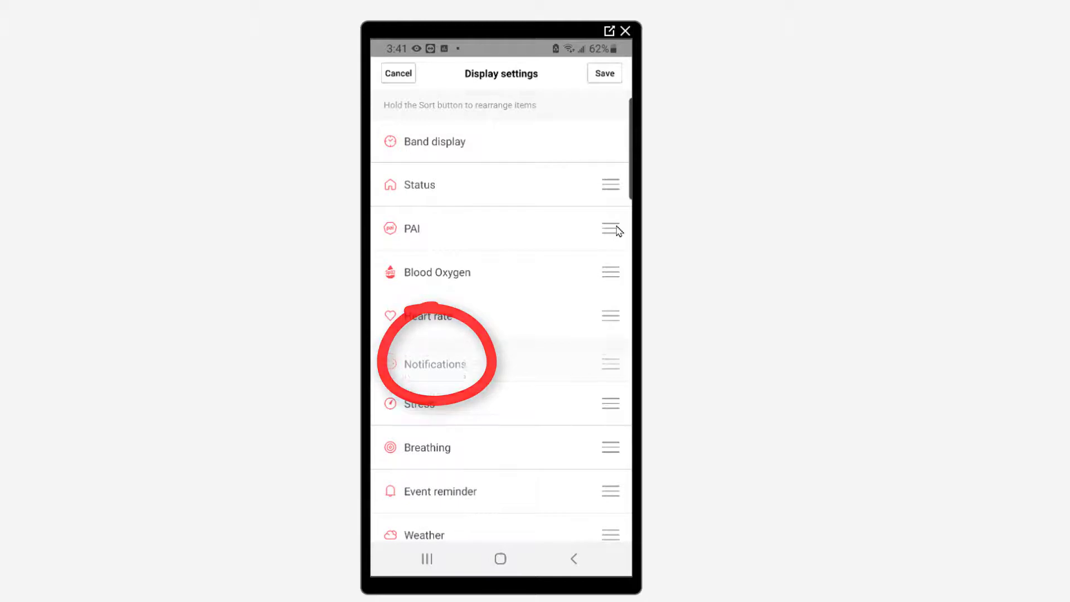
Step: Drag PAI and Notifications below More in the display order and save it
{"action": "scroll", "scroll_direction": "down", "scroll_amount": 3}
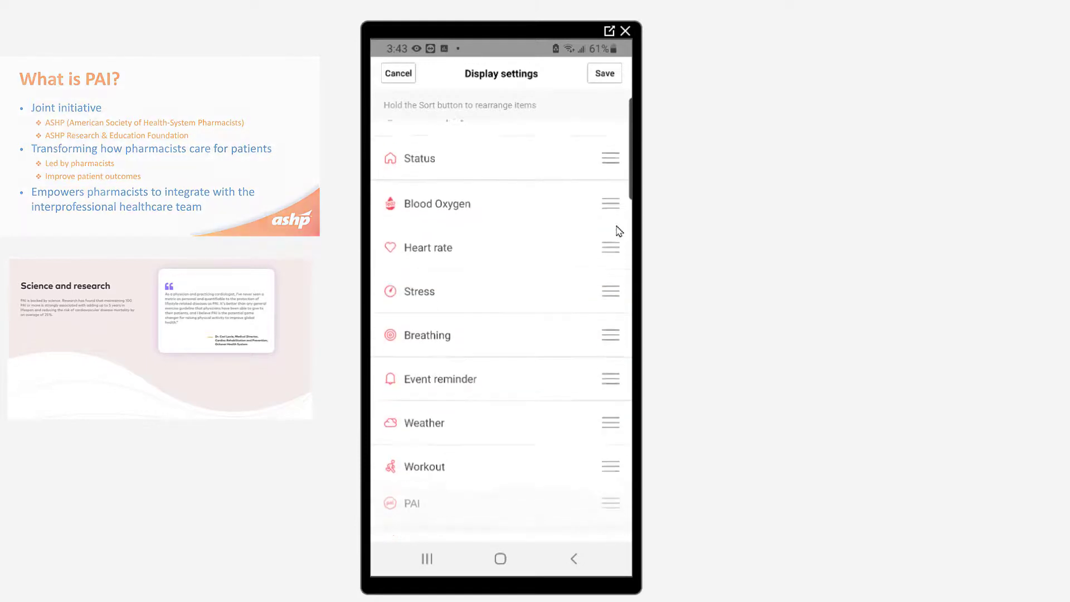
{"action": "scroll", "scroll_direction": "down", "scroll_amount": 3}
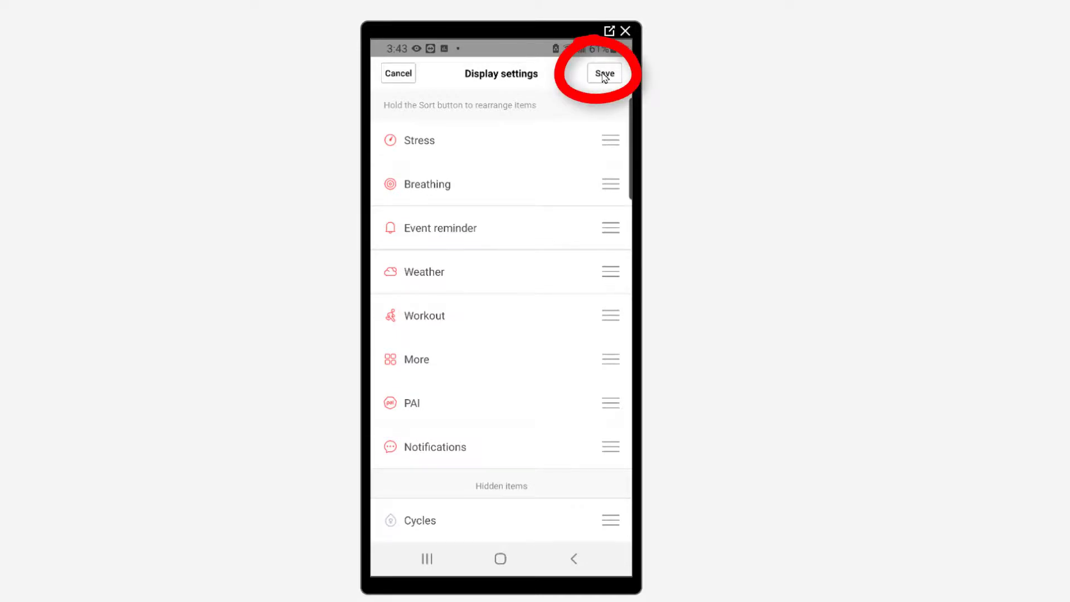
{"action": "left_click", "coordinate": [603, 73]}
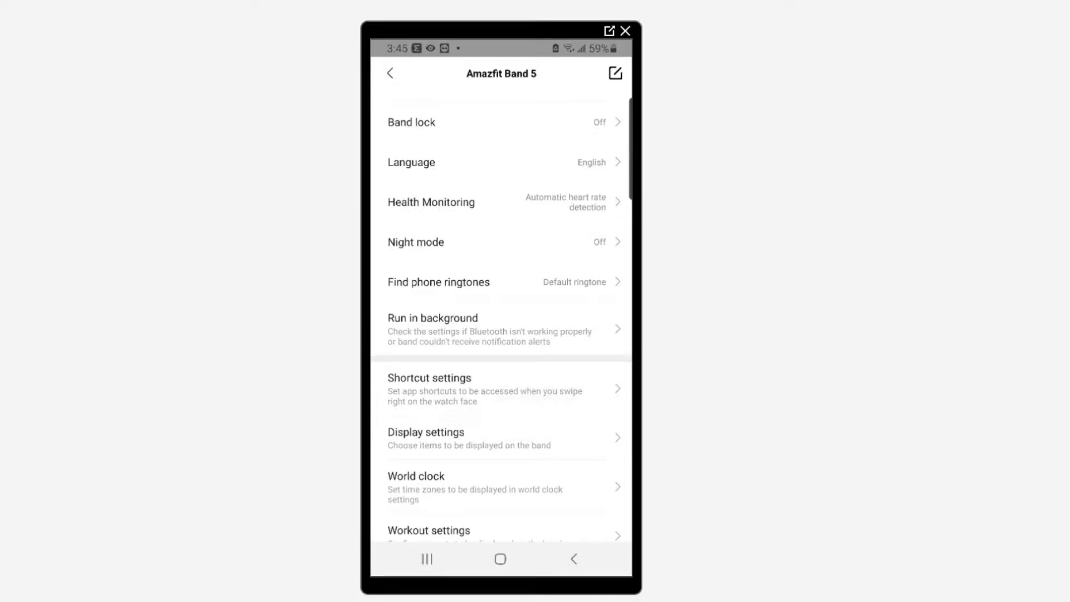
Step: In Workout settings, drag Walking to the top of the list and save the order
{"action": "scroll", "scroll_direction": "down", "scroll_amount": 3}
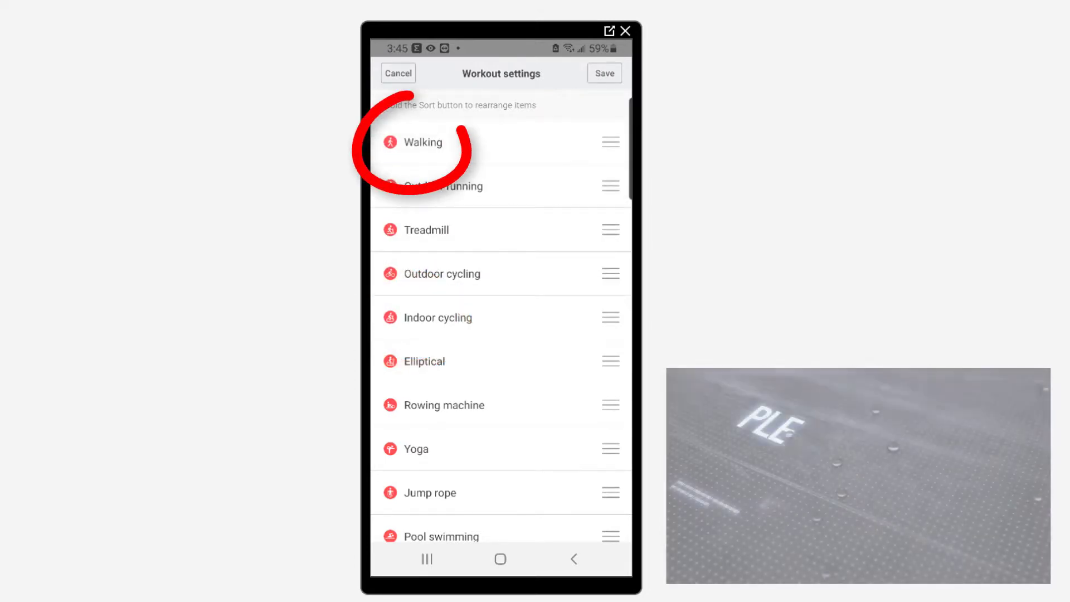
{"action": "scroll", "scroll_direction": "down", "scroll_amount": 3}
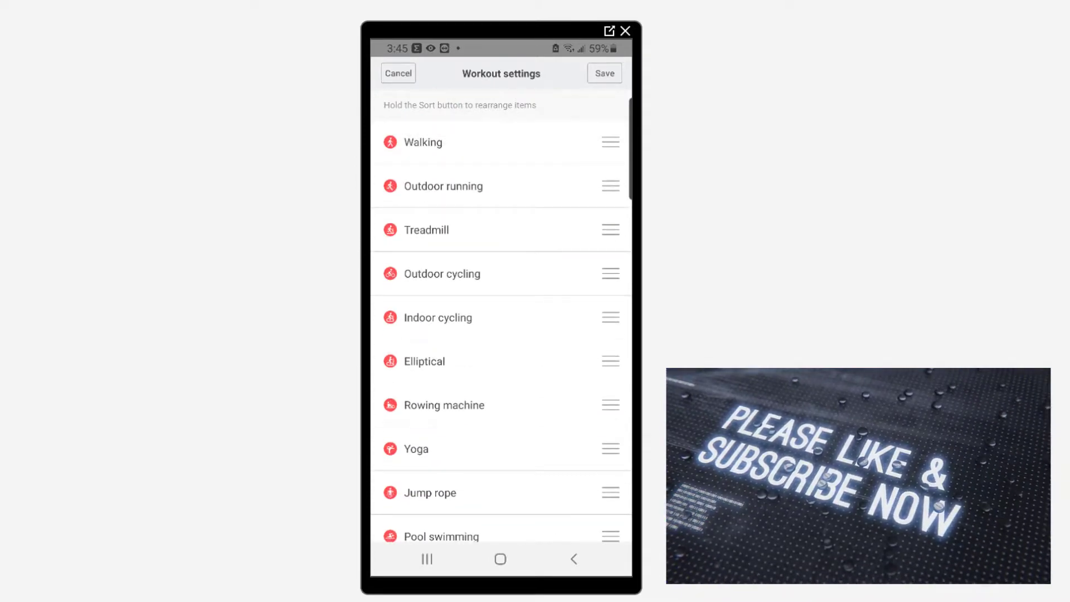
{"action": "left_click", "coordinate": [398, 74]}
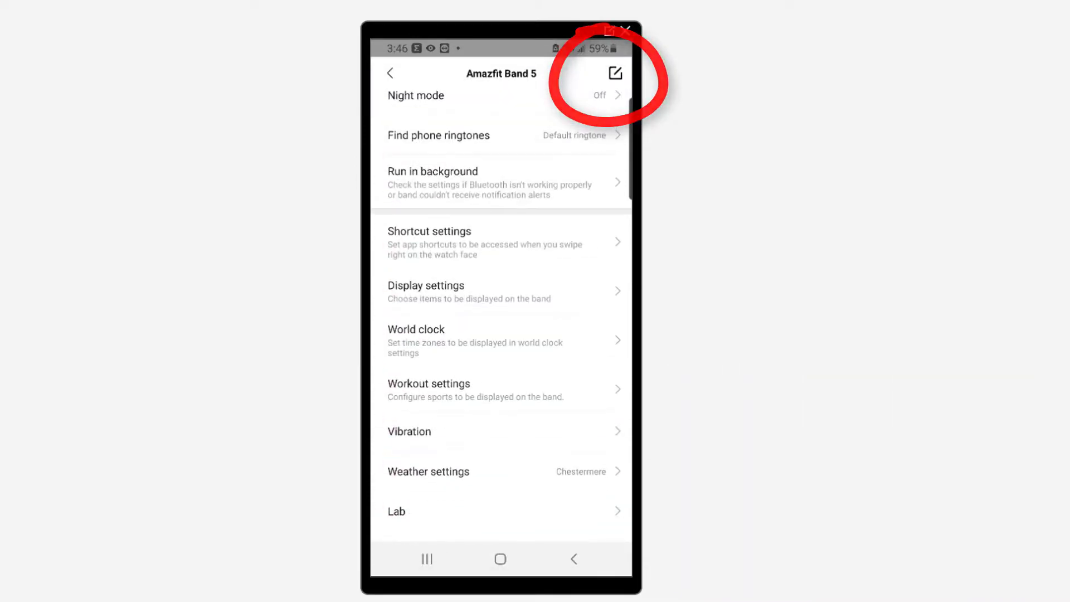
Step: Scroll the Band 5 page down and enter Weather settings with City and Temperature units
{"action": "scroll", "scroll_direction": "down", "scroll_amount": 3}
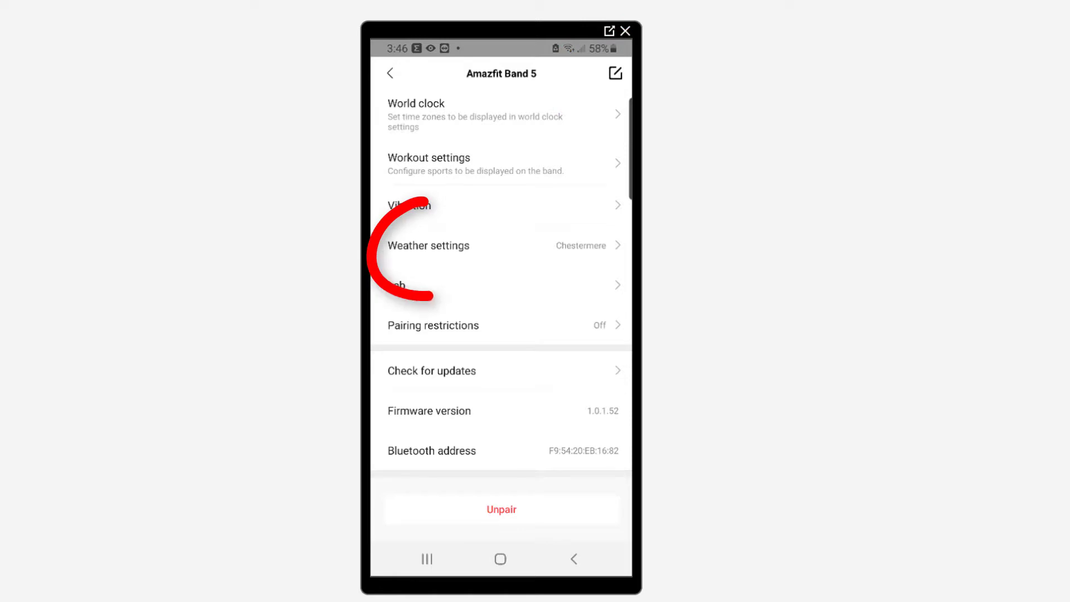
{"action": "left_click", "coordinate": [428, 245]}
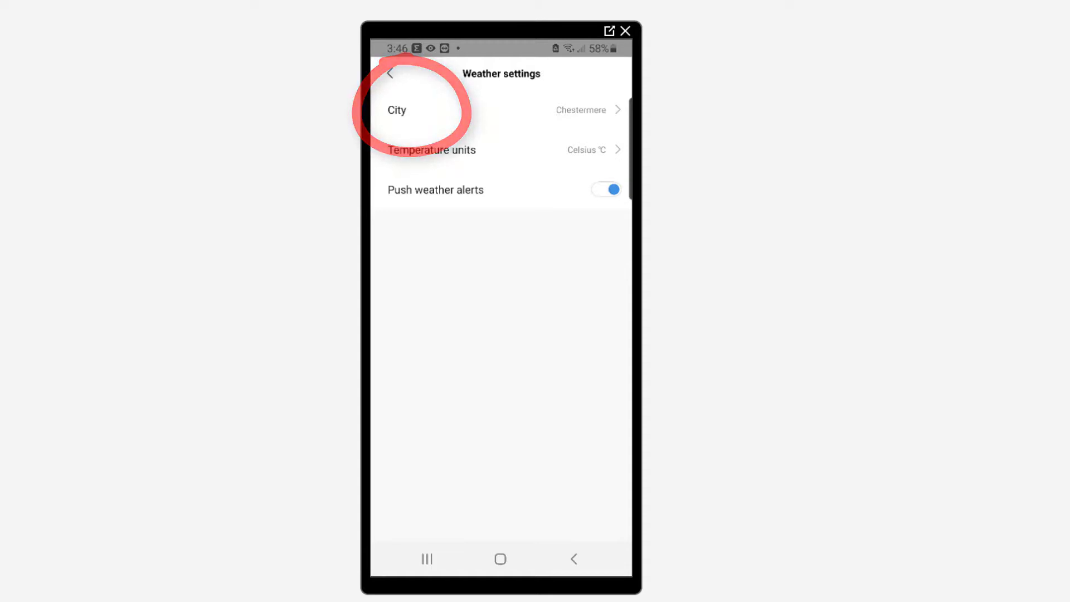
Step: Check the City option twice, confirming automatic location at Chestermere, Alberta, then go back
{"action": "left_click", "coordinate": [498, 110]}
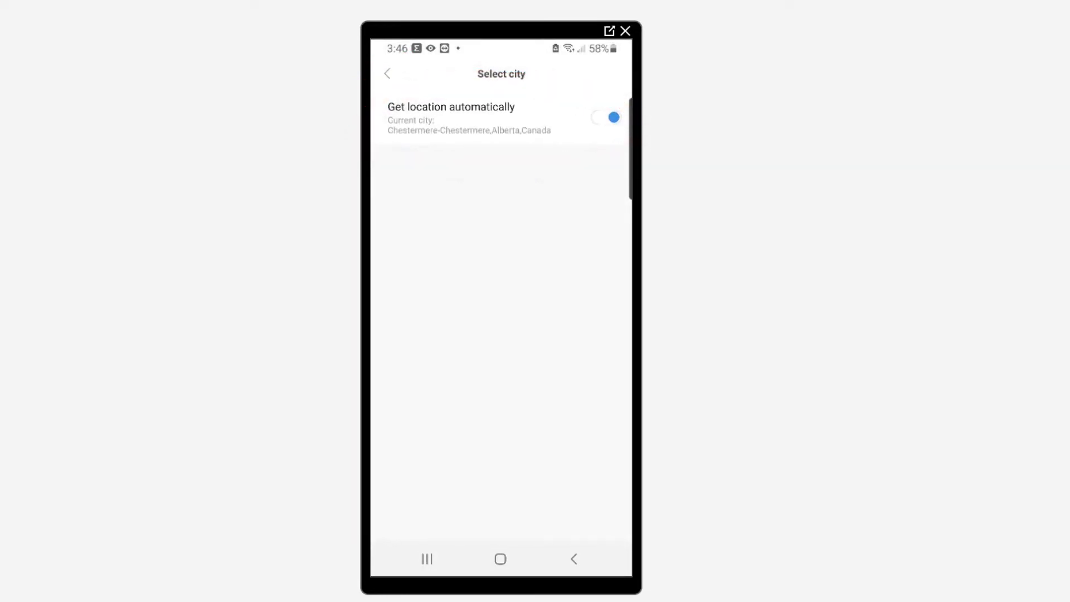
{"action": "left_click", "coordinate": [388, 73]}
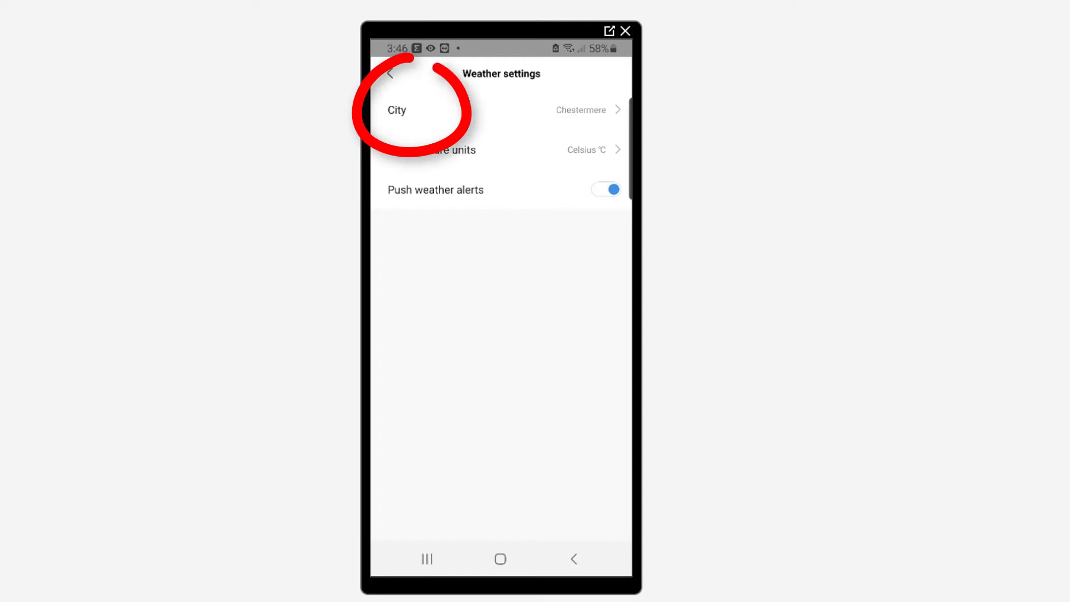
{"action": "left_click", "coordinate": [501, 109]}
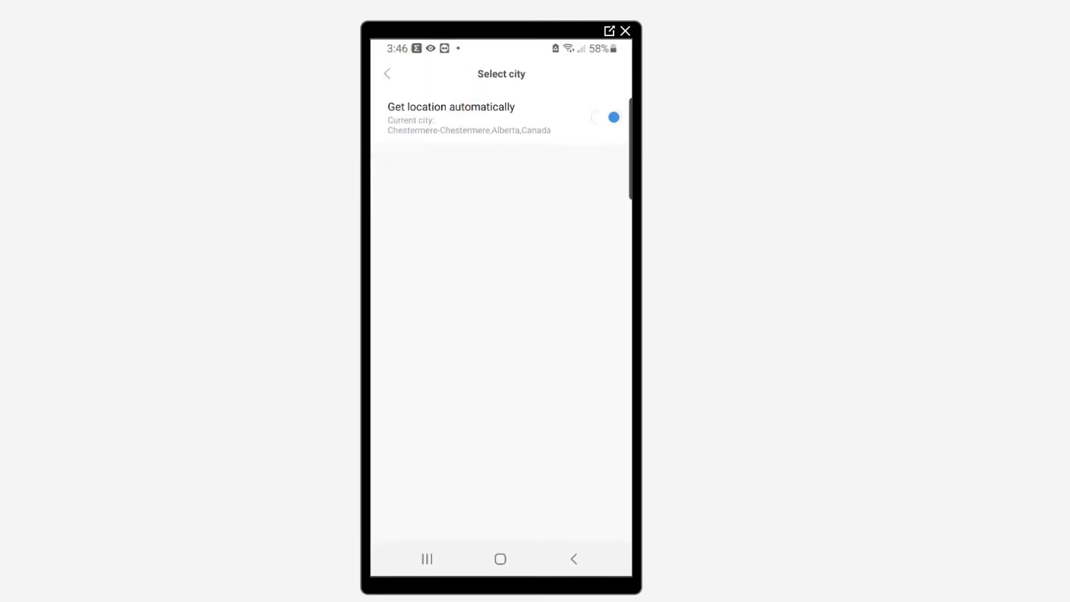
{"action": "left_click", "coordinate": [388, 74]}
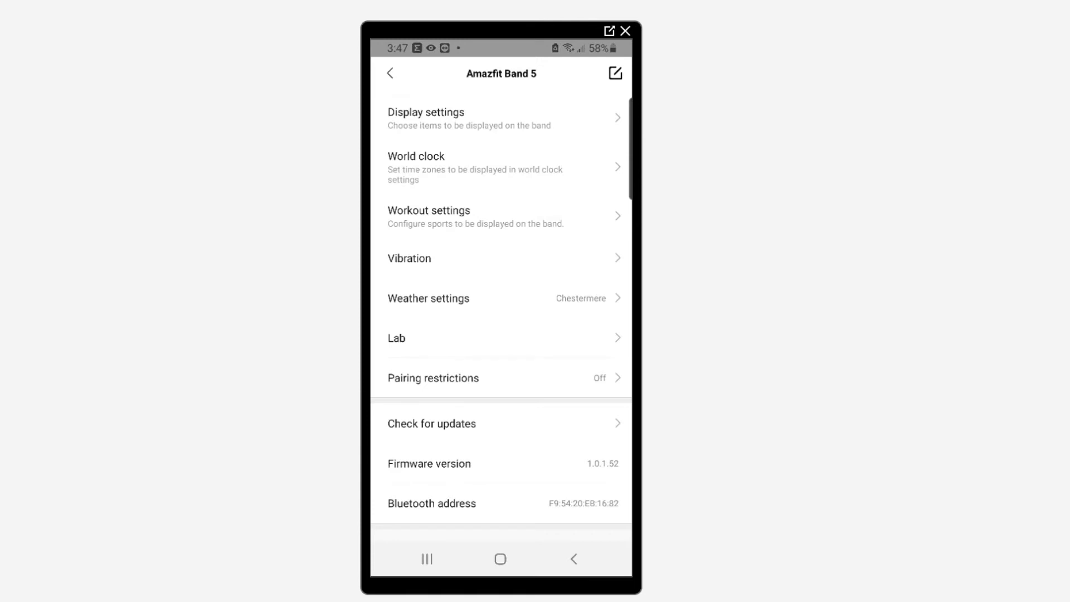
{"action": "scroll", "scroll_direction": "up", "scroll_amount": 3}
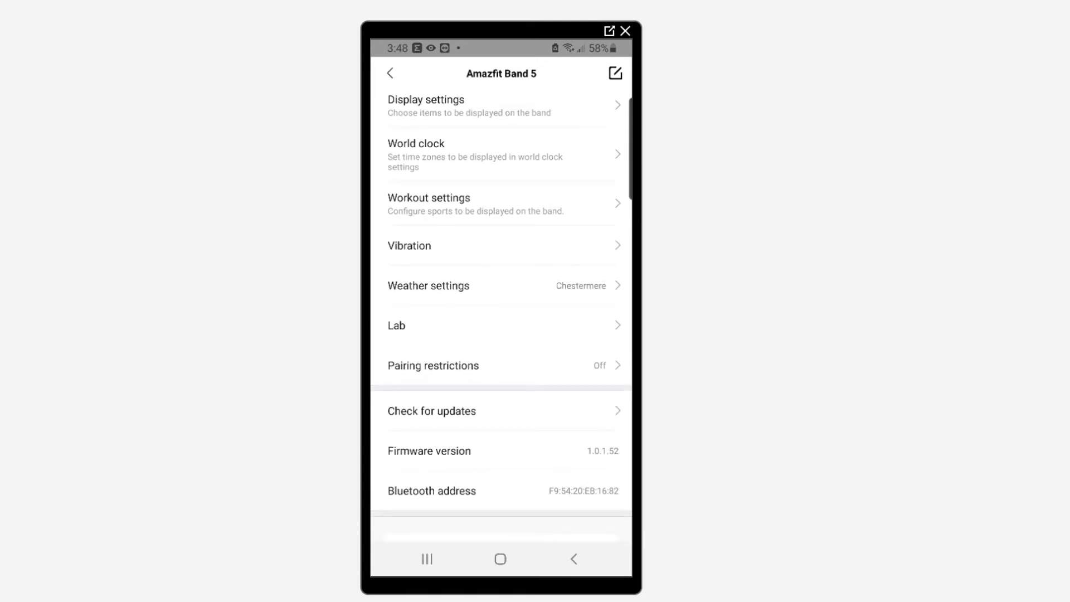